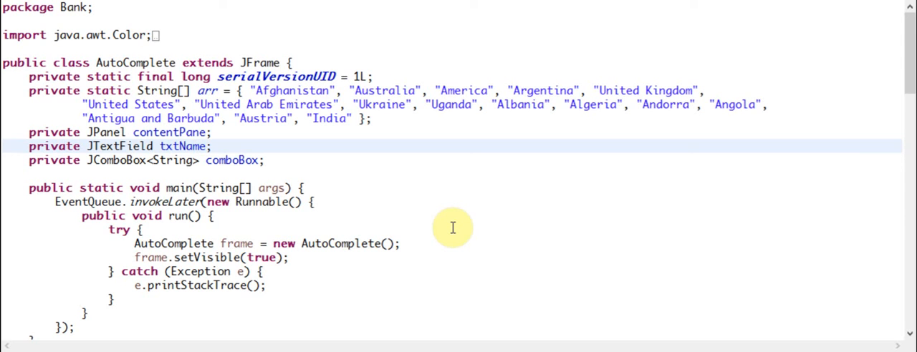
pyautogui.moveTo(496, 204)
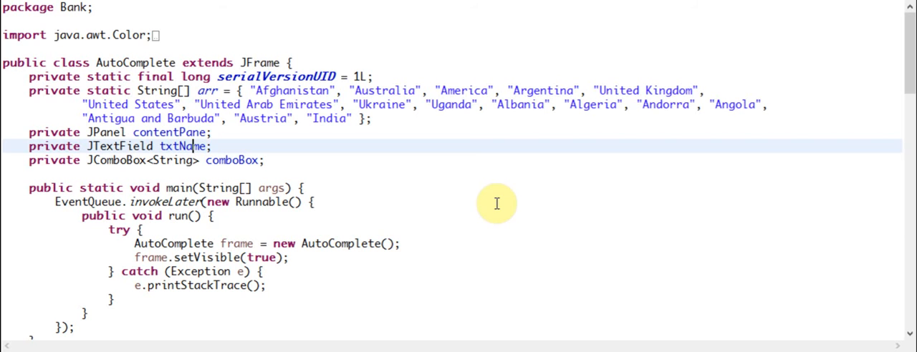
# Step: Scroll through the AutoComplete source to review the caret listener code
pyautogui.scroll(-3)
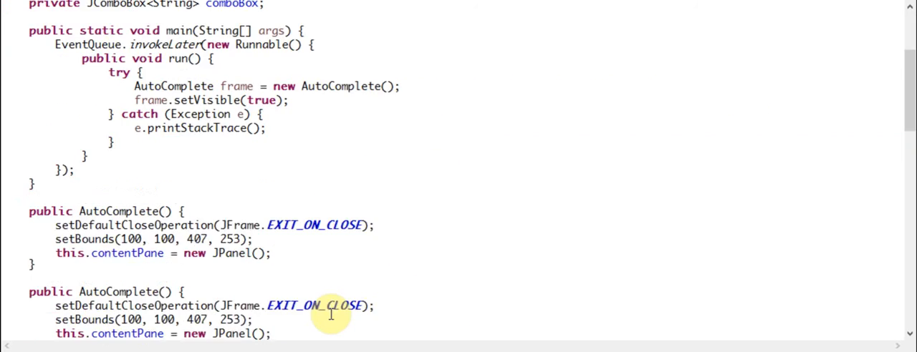
pyautogui.scroll(-3)
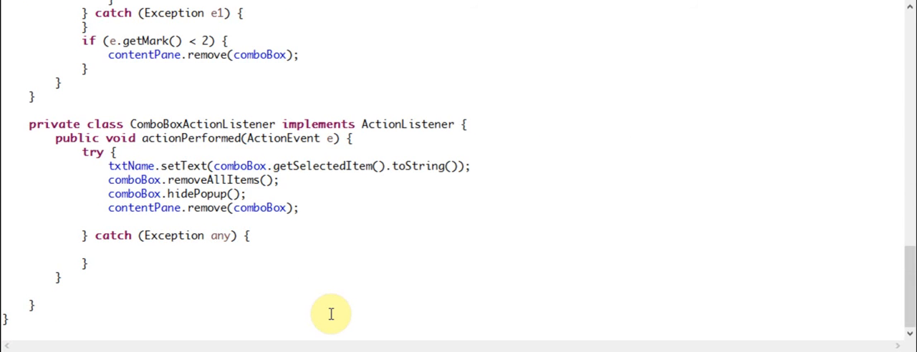
pyautogui.moveTo(260, 208)
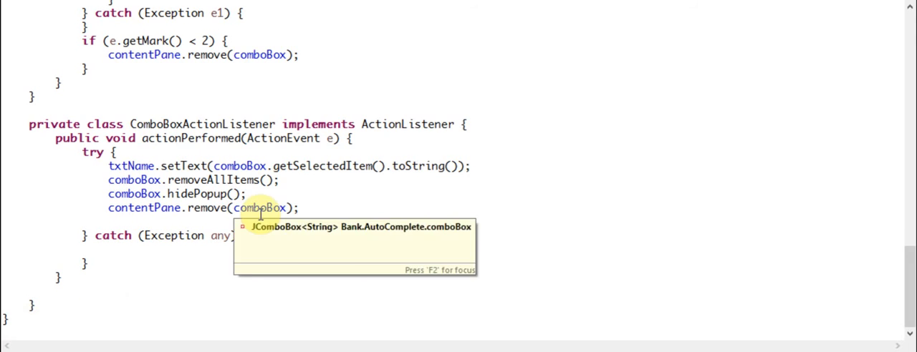
pyautogui.scroll(3)
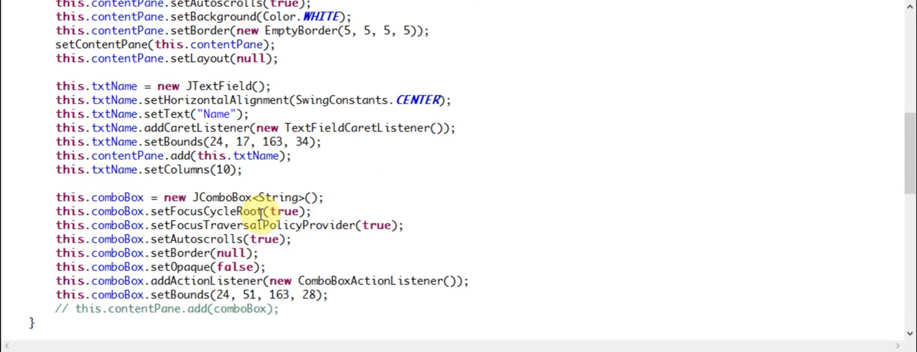
pyautogui.scroll(3)
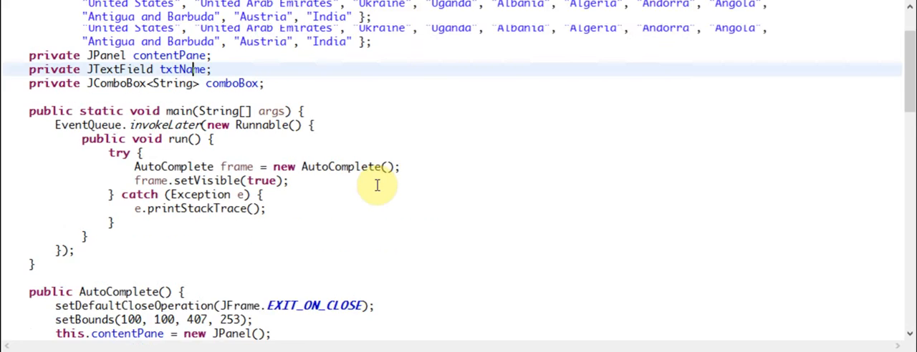
pyautogui.scroll(3)
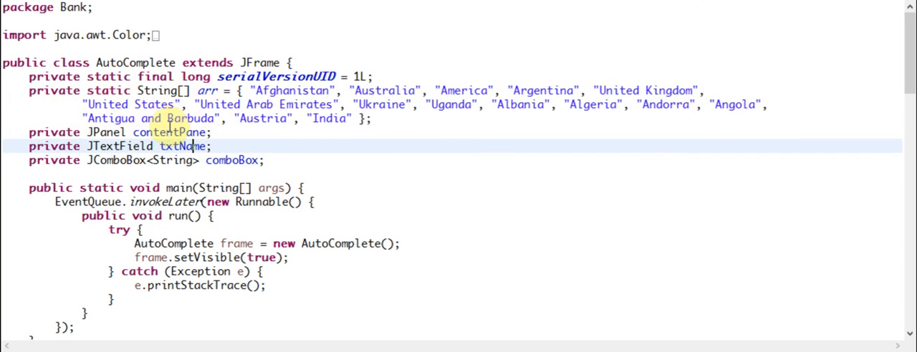
pyautogui.moveTo(321, 148)
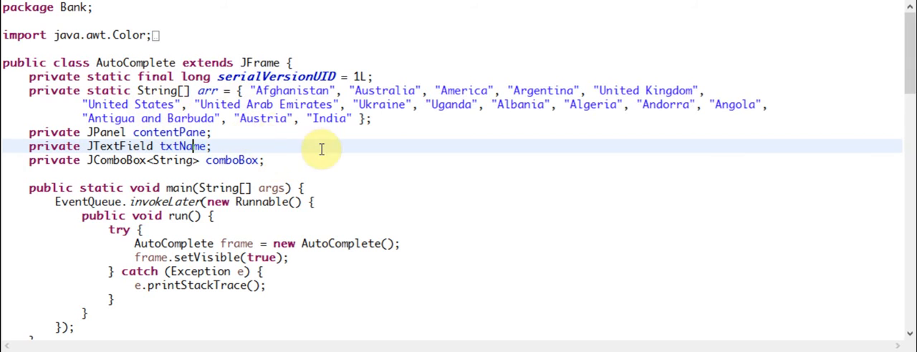
pyautogui.moveTo(490, 151)
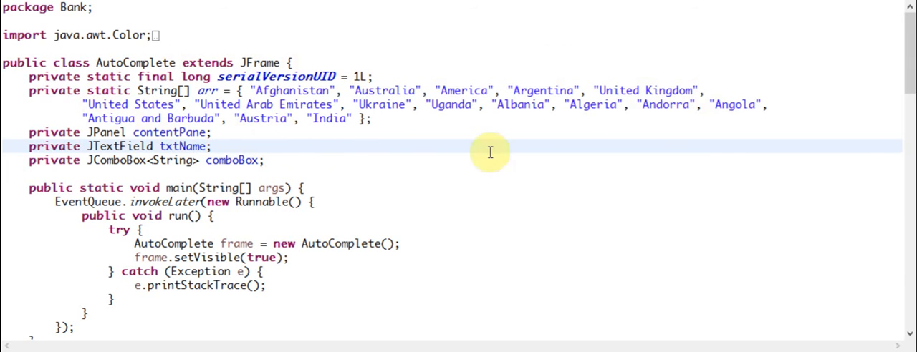
pyautogui.moveTo(276, 161)
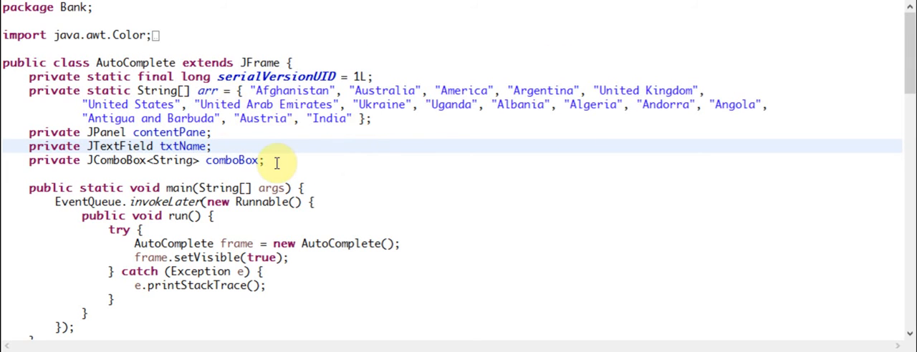
pyautogui.moveTo(481, 121)
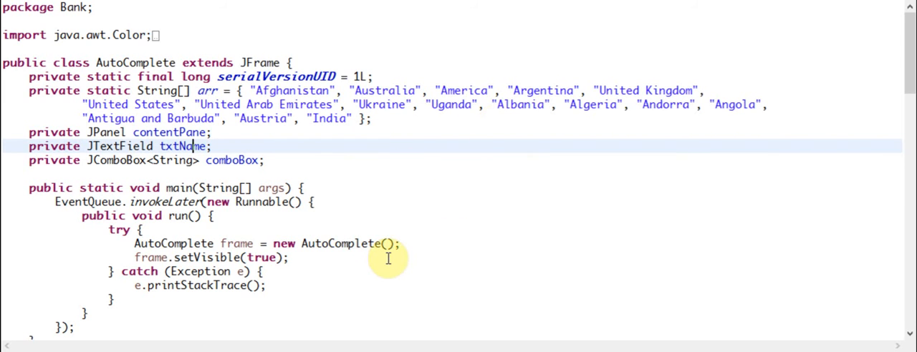
pyautogui.moveTo(348, 147)
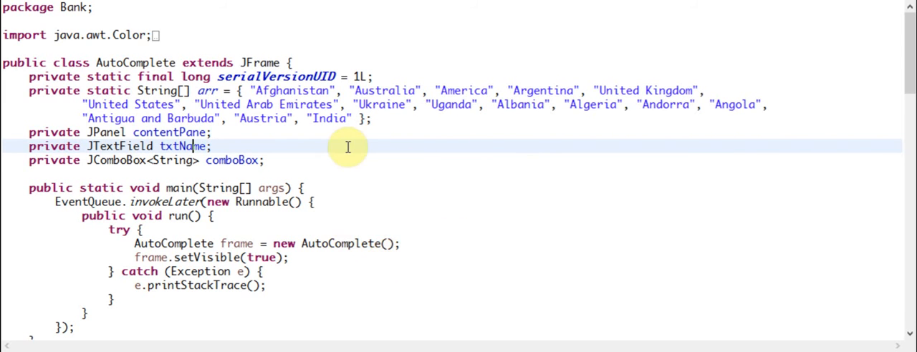
pyautogui.moveTo(342, 143)
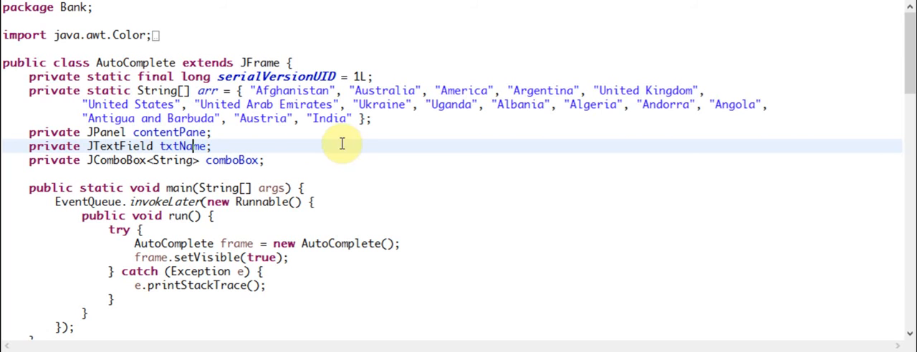
pyautogui.moveTo(236, 109)
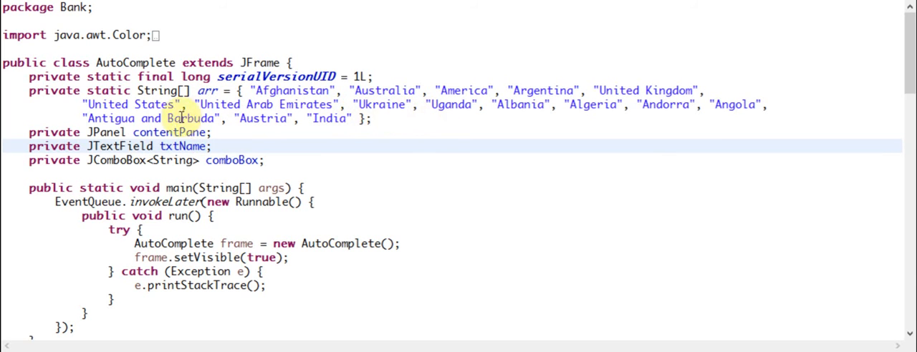
pyautogui.moveTo(667, 104)
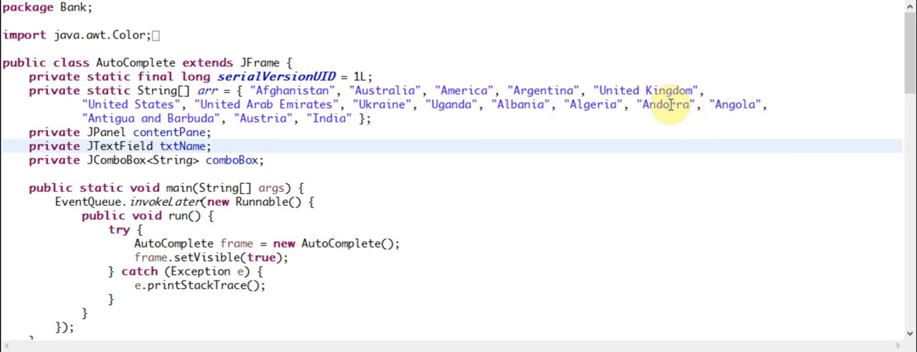
pyautogui.moveTo(535, 202)
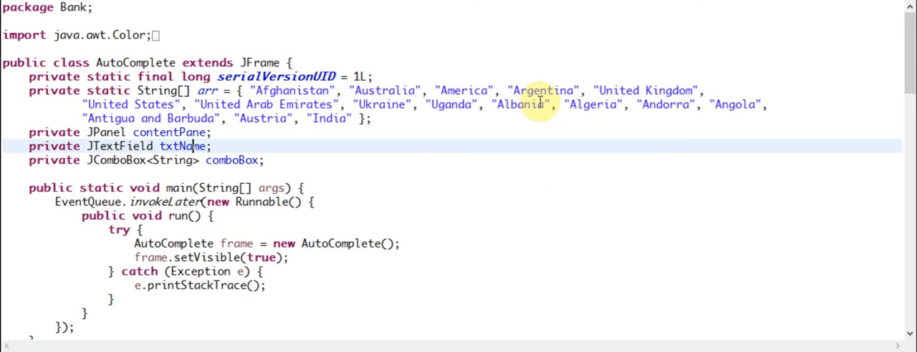
pyautogui.moveTo(509, 140)
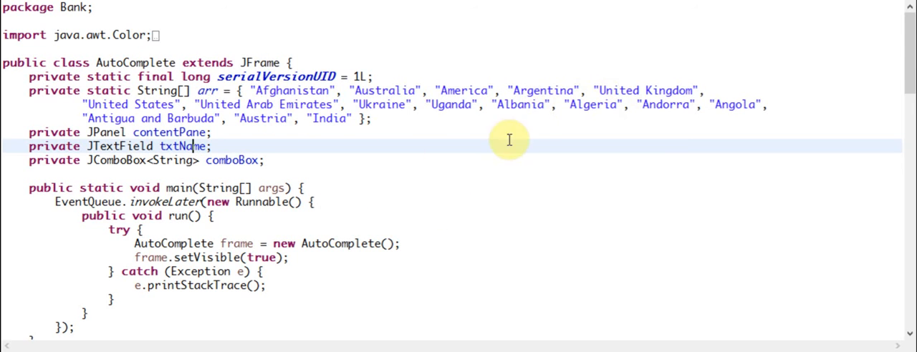
pyautogui.scroll(-3)
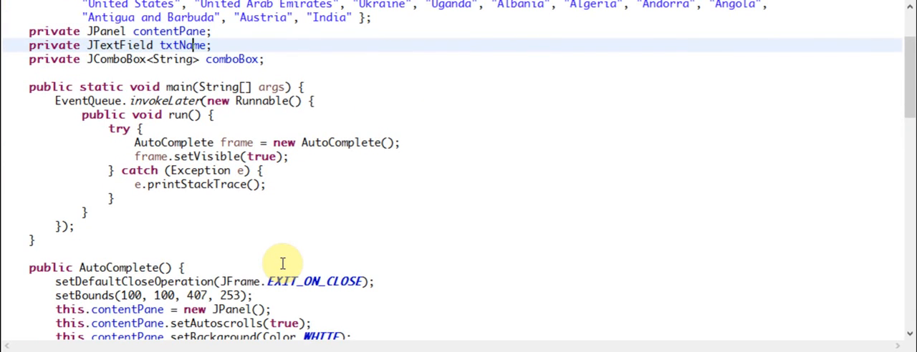
pyautogui.scroll(-3)
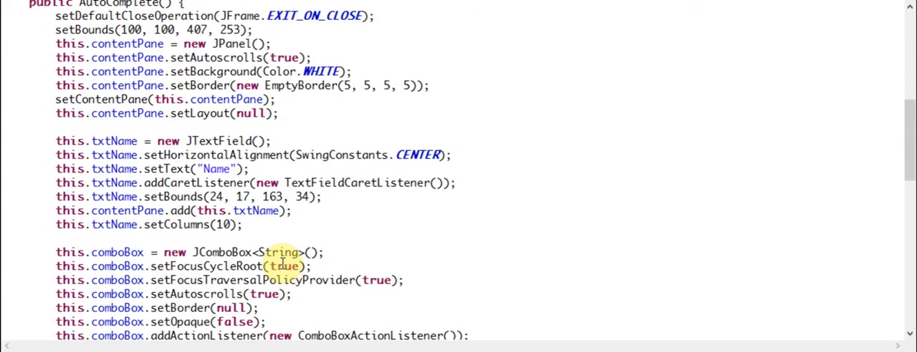
pyautogui.scroll(-3)
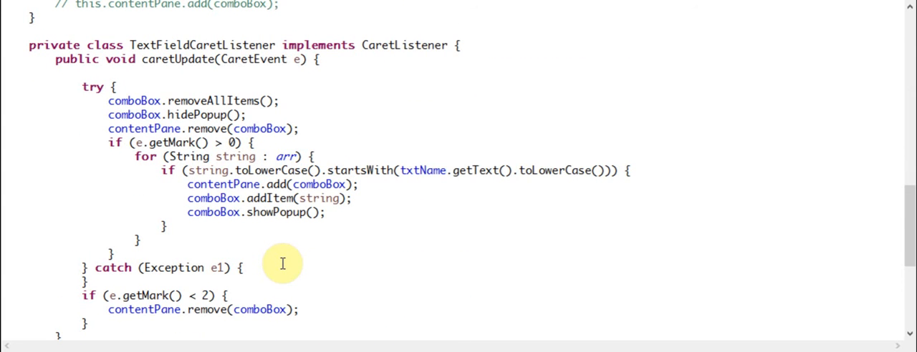
pyautogui.moveTo(350, 139)
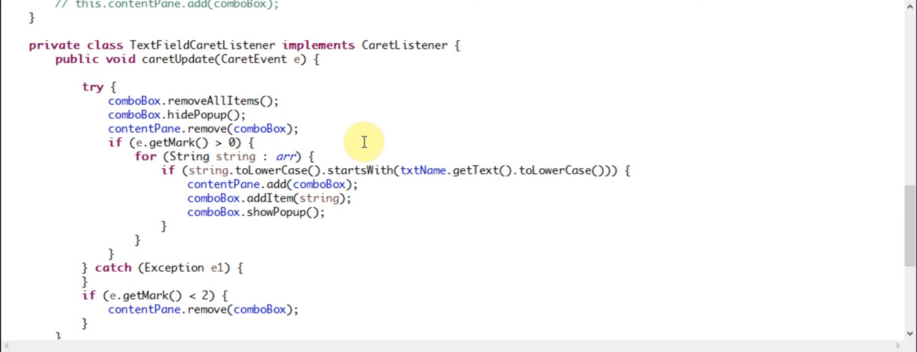
pyautogui.scroll(-3)
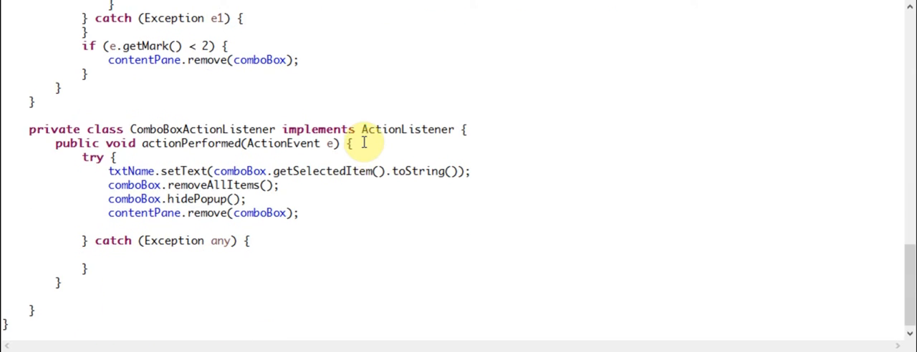
pyautogui.scroll(3)
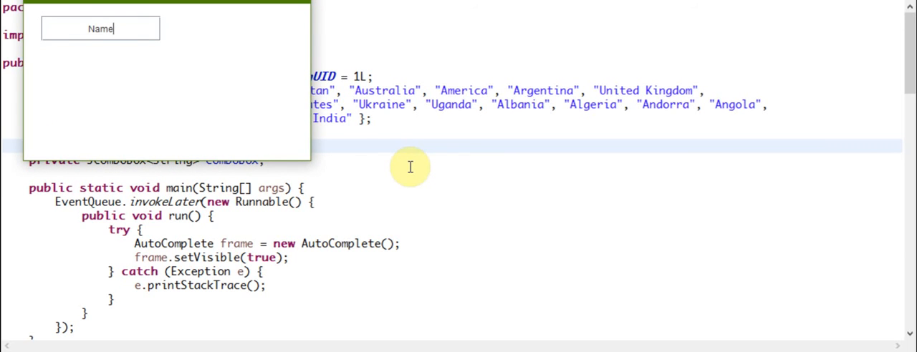
pyautogui.moveTo(184, 23)
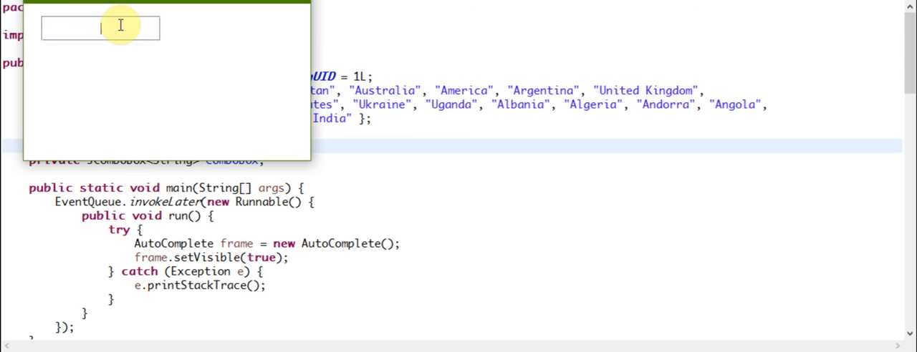
# Step: Type 'united', try 'united k', 'united a' and 'united K', then backspace to show all United countries
pyautogui.write('u')
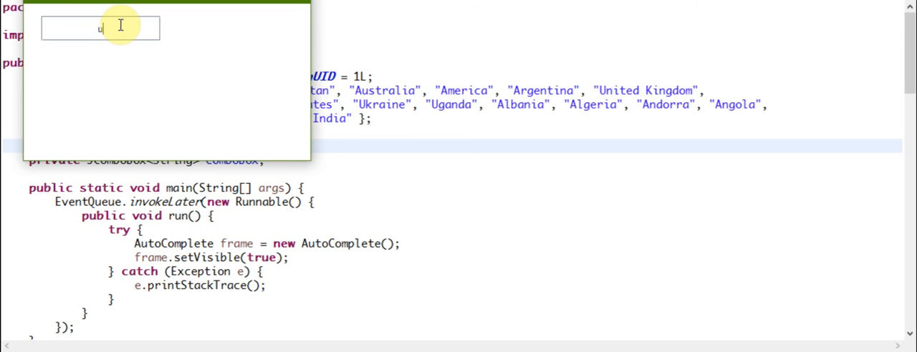
pyautogui.write('n')
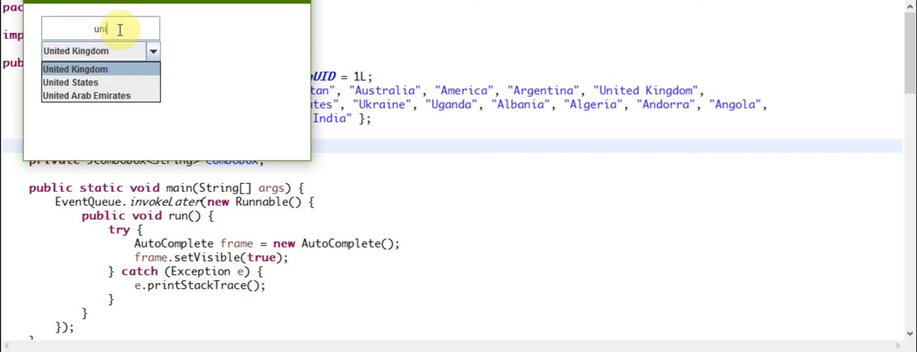
pyautogui.write('ted')
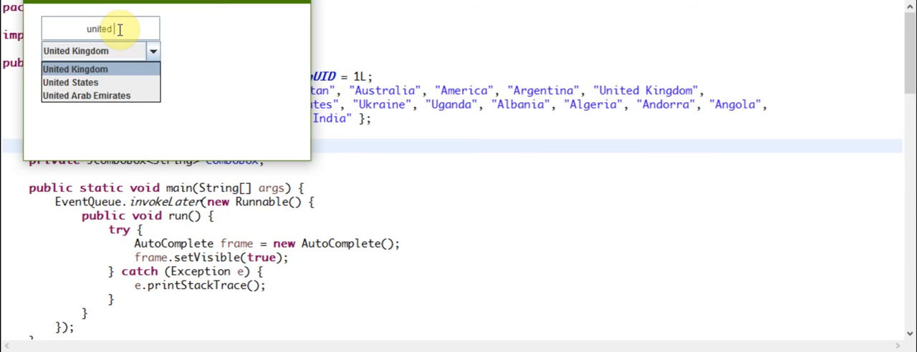
pyautogui.write('k')
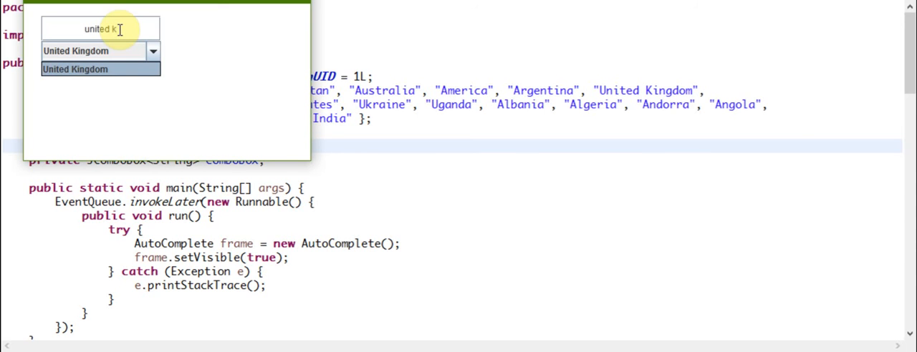
pyautogui.press('BackSpace')
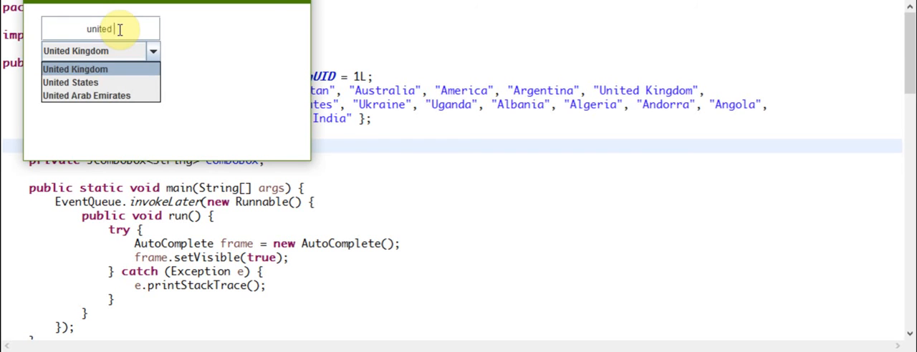
pyautogui.write('a')
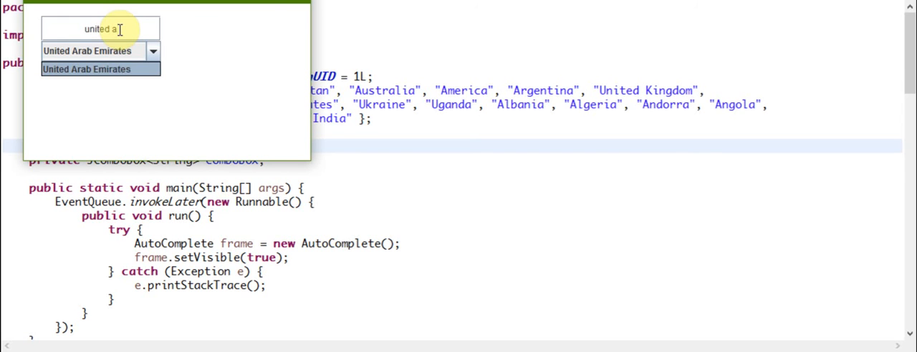
pyautogui.press('Backspace')
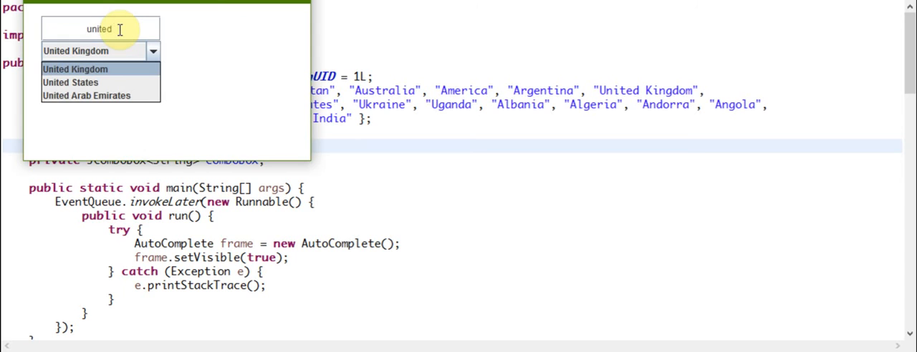
pyautogui.write('K')
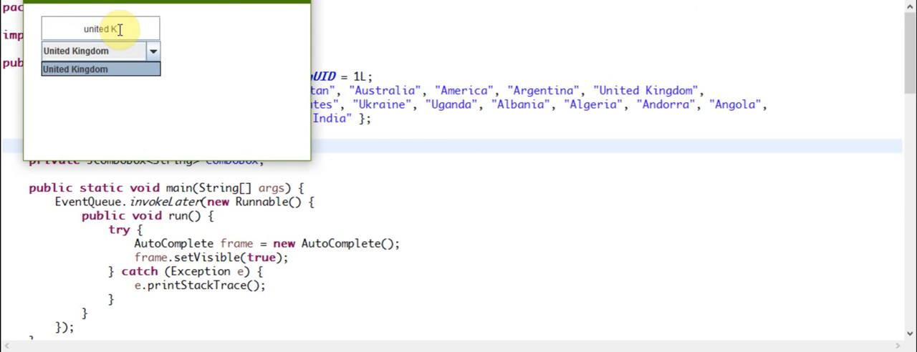
pyautogui.press('Backspace')
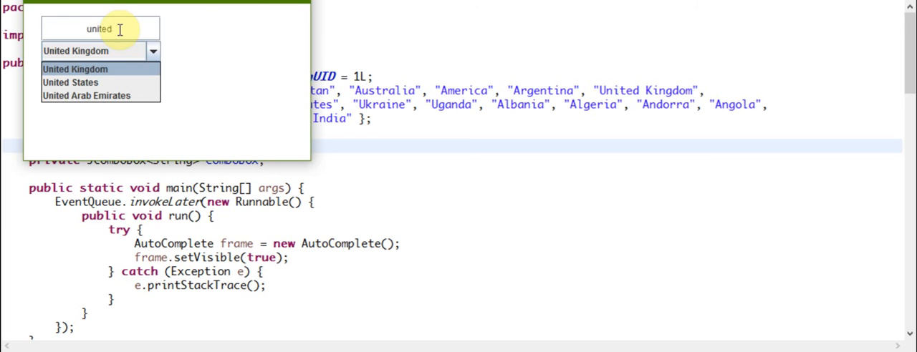
pyautogui.press('BackSpace')
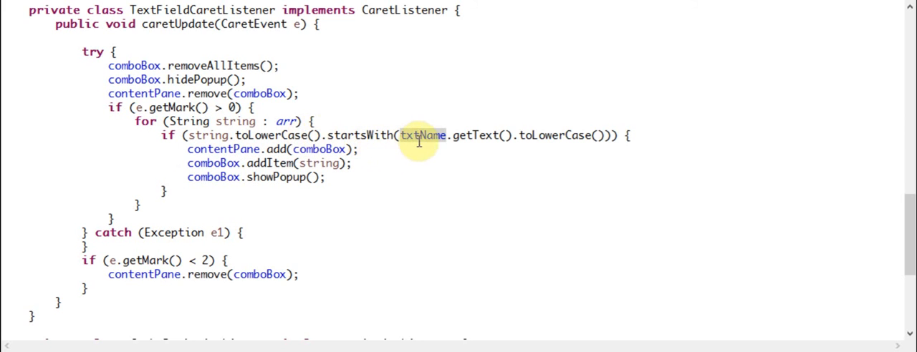
pyautogui.moveTo(301, 183)
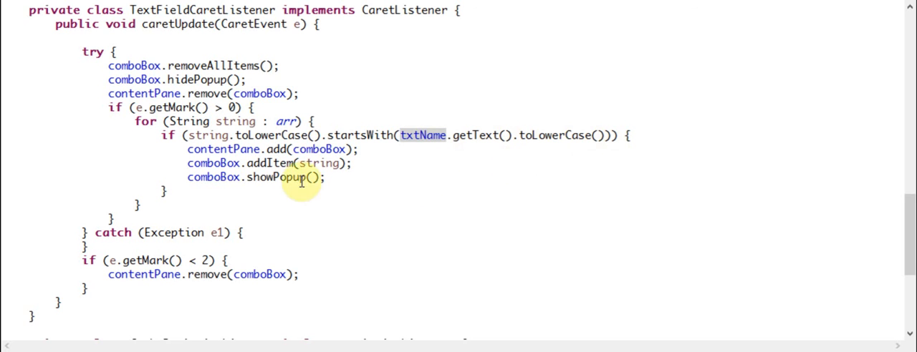
pyautogui.scroll(3)
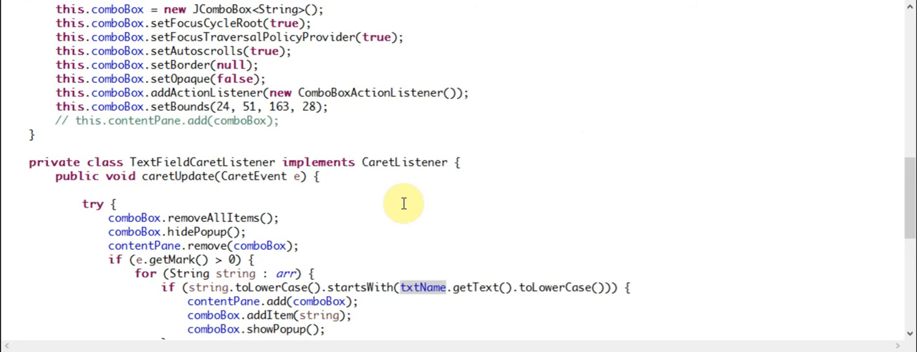
pyautogui.scroll(3)
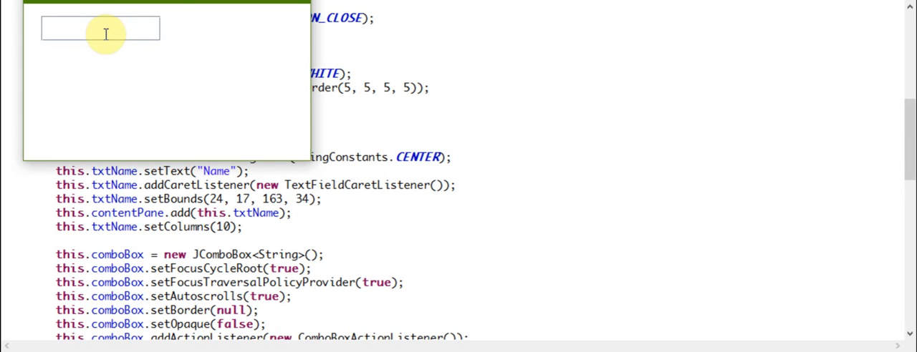
# Step: Move the test window lower, type 'au' and pick Austria from the suggestions
pyautogui.write('af')
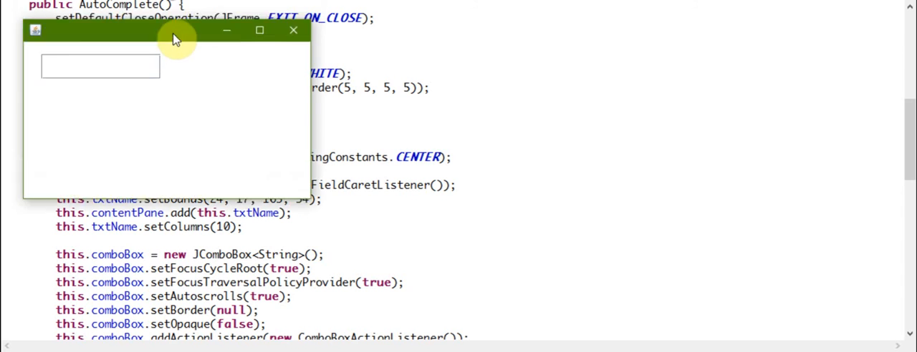
pyautogui.click(293, 30)
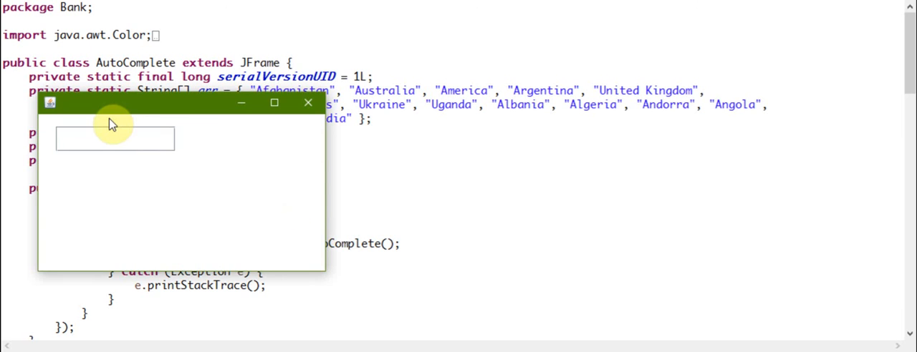
pyautogui.write('au')
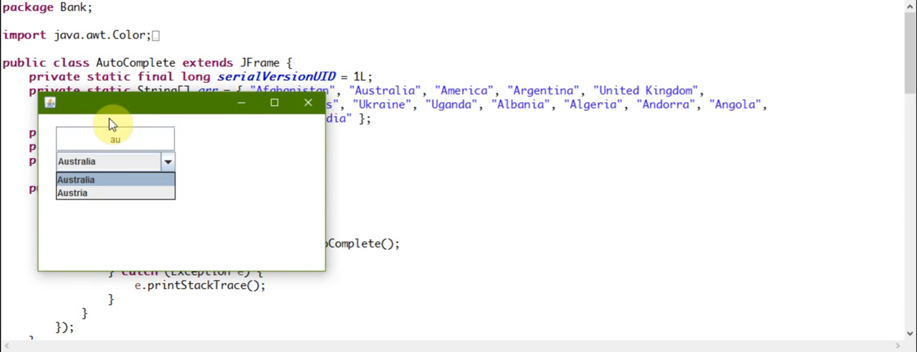
pyautogui.moveTo(102, 192)
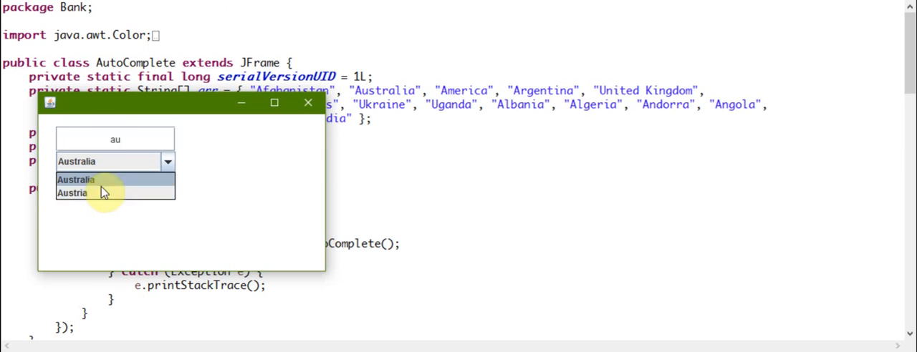
pyautogui.click(73, 193)
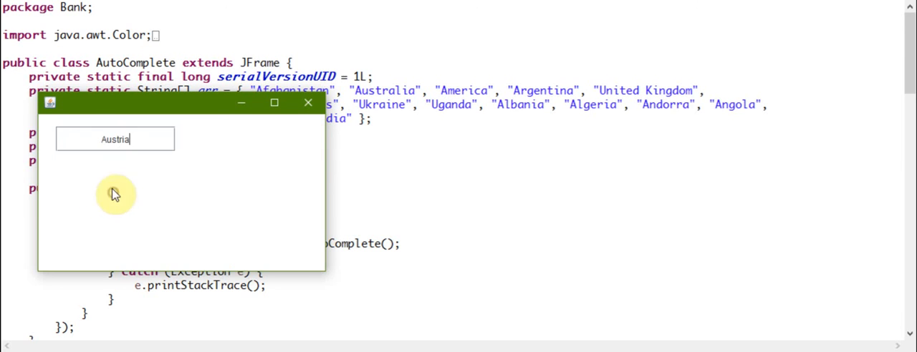
pyautogui.moveTo(308, 104)
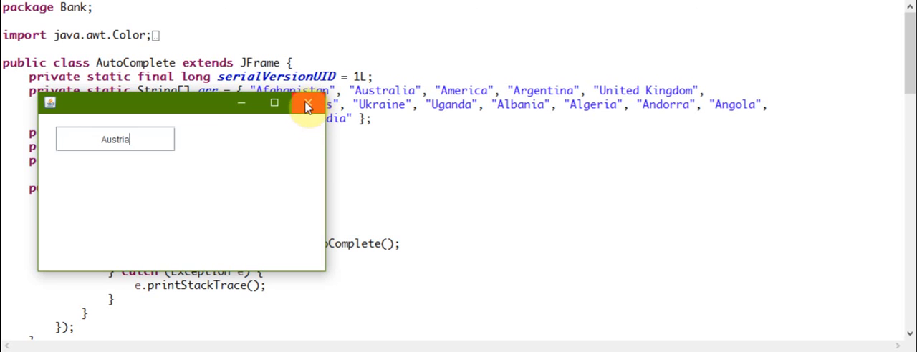
# Step: Close the AutoComplete test window and scroll to the line that removes the combo box
pyautogui.click(307, 103)
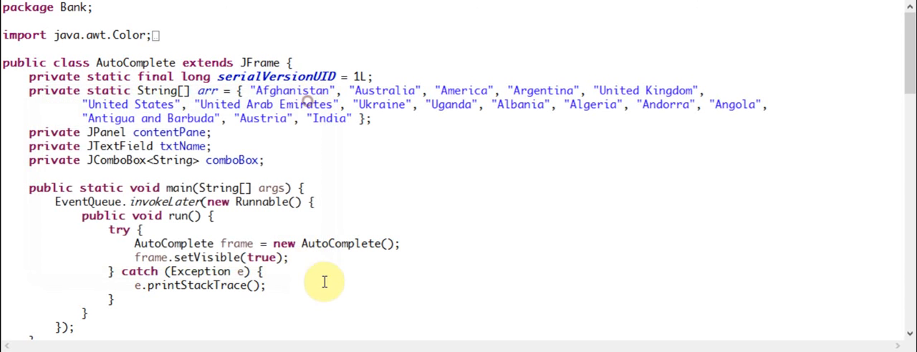
pyautogui.scroll(-3)
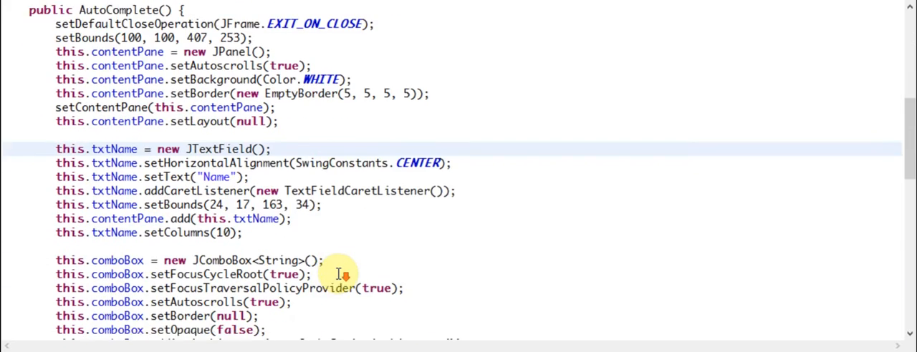
pyautogui.scroll(-3)
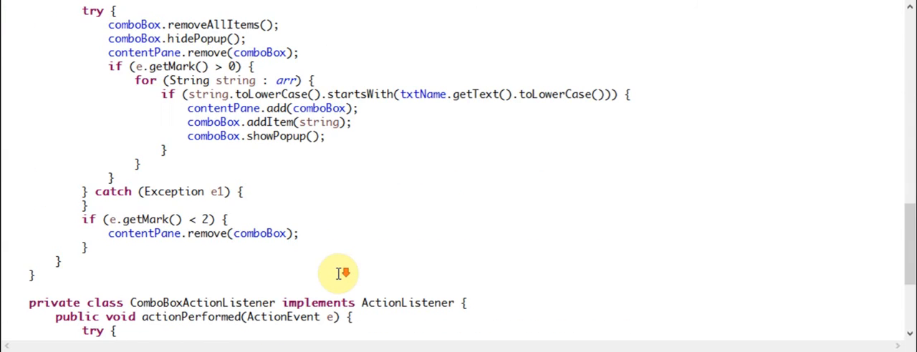
pyautogui.scroll(-3)
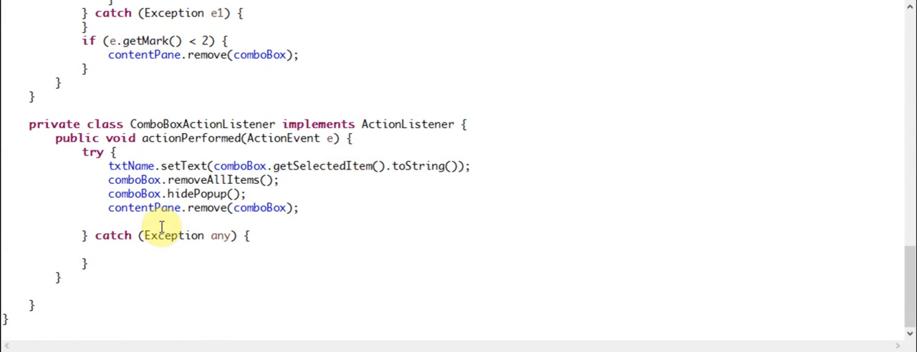
pyautogui.click(161, 222)
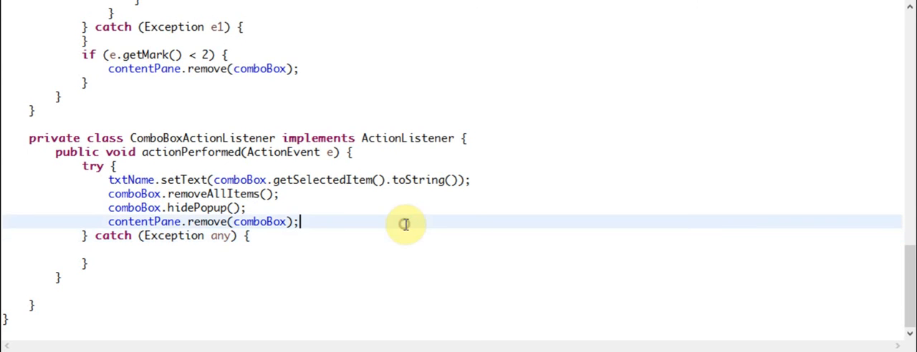
# Step: Scroll back through the ComboBoxActionListener and class header to reread them
pyautogui.scroll(3)
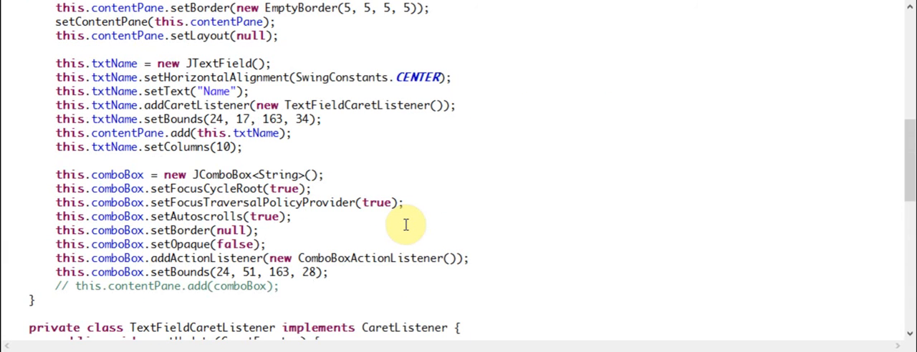
pyautogui.scroll(3)
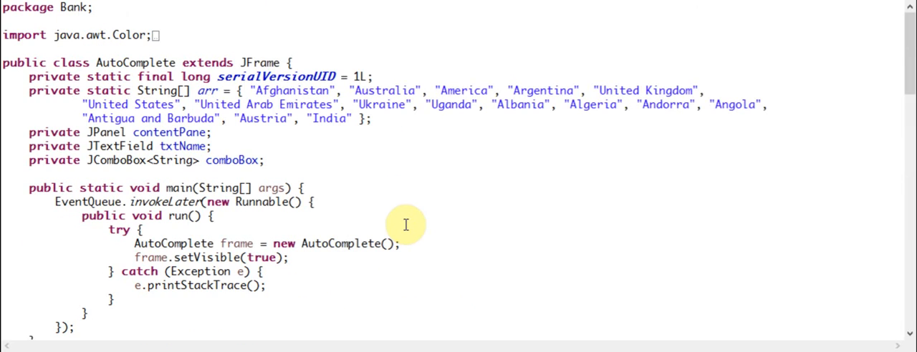
pyautogui.moveTo(373, 187)
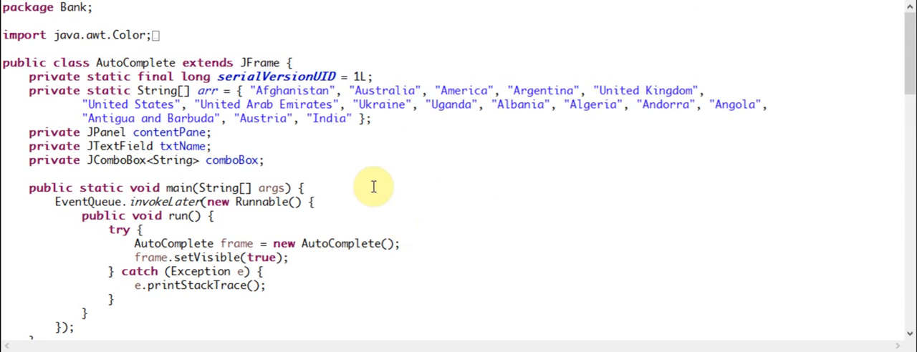
pyautogui.scroll(-3)
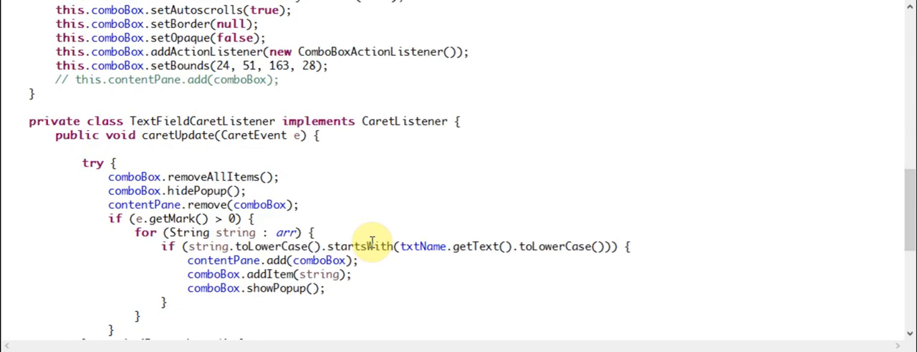
pyautogui.scroll(-3)
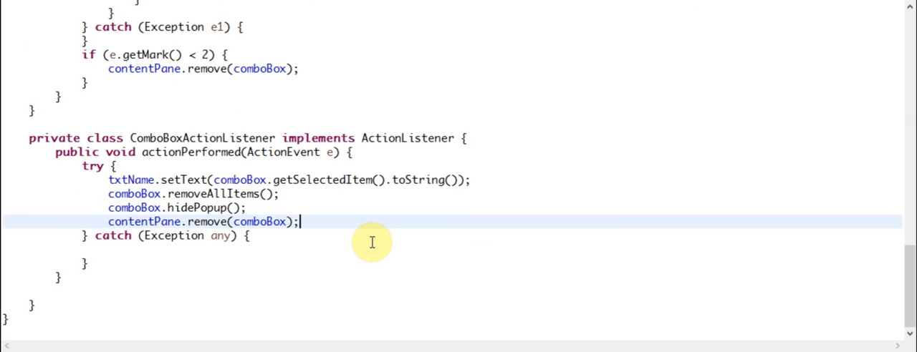
pyautogui.scroll(3)
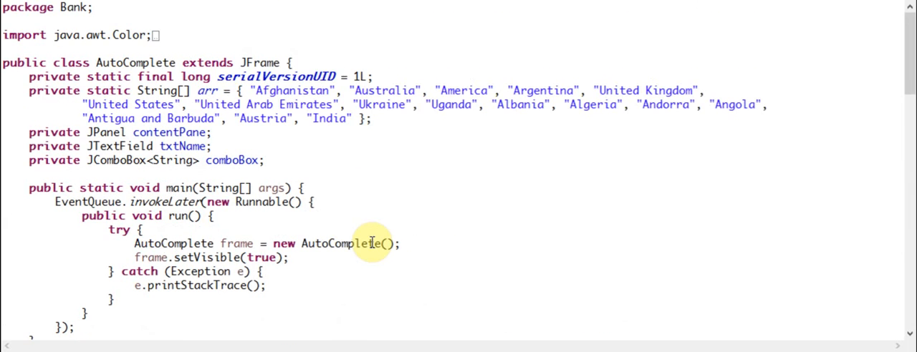
pyautogui.moveTo(508, 133)
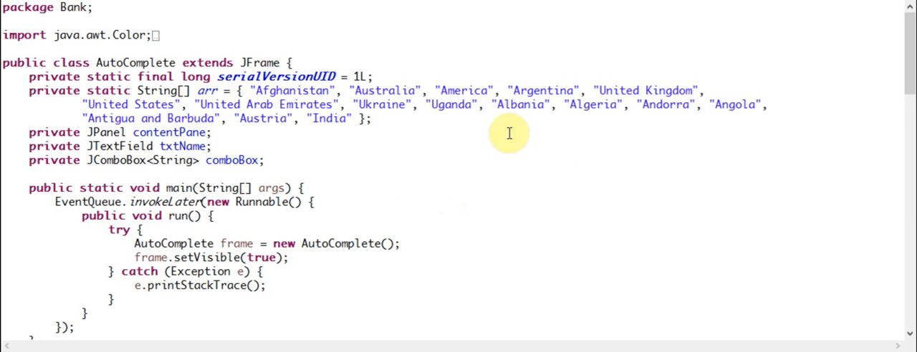
pyautogui.moveTo(505, 118)
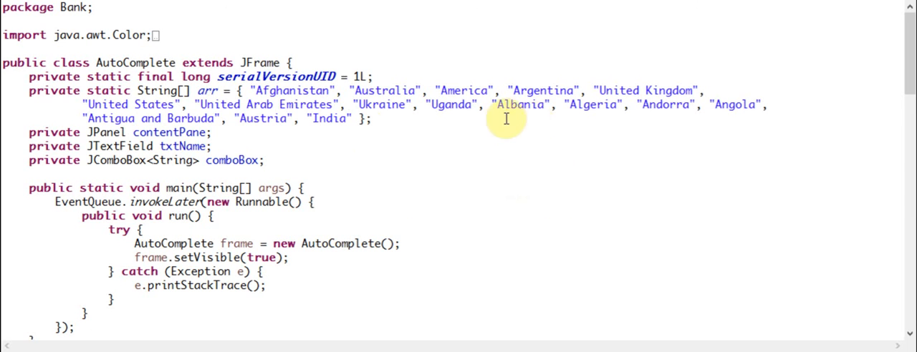
pyautogui.moveTo(537, 36)
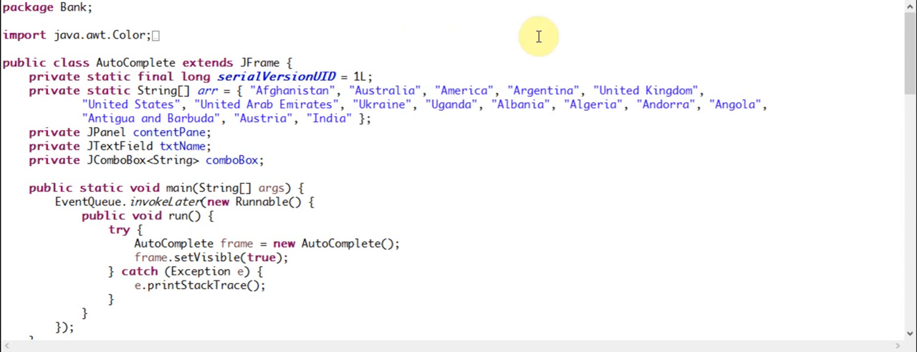
pyautogui.moveTo(380, 140)
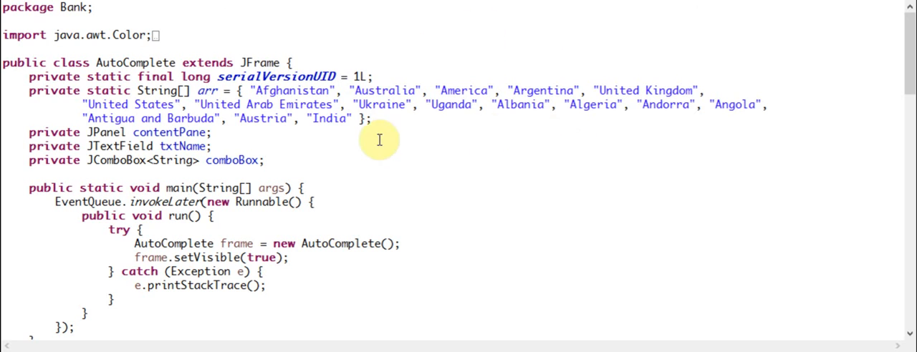
pyautogui.moveTo(418, 30)
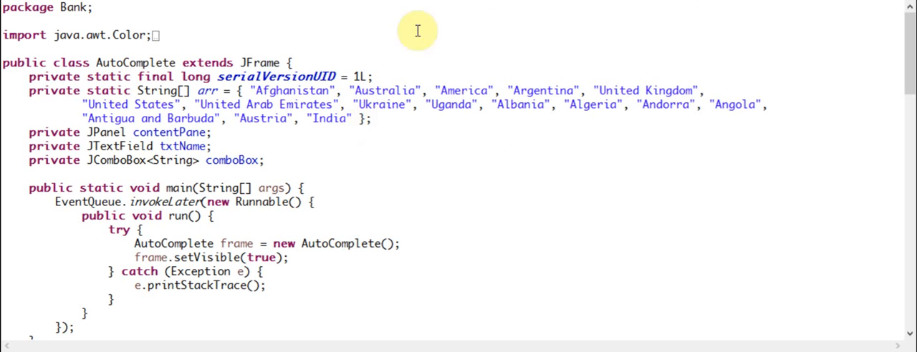